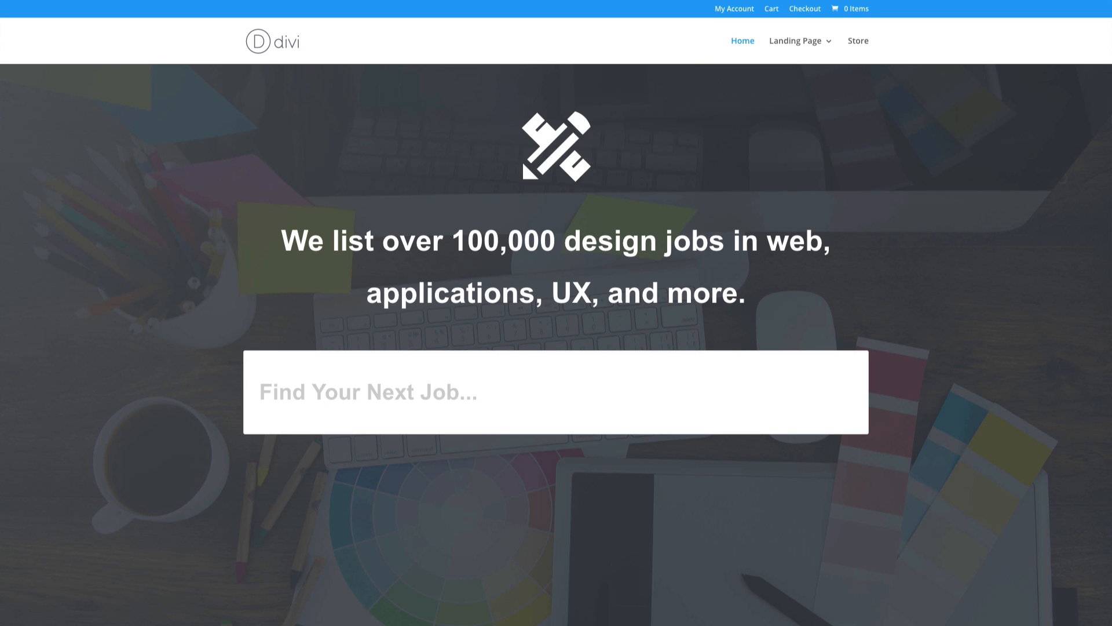
pyautogui.moveTo(990, 161)
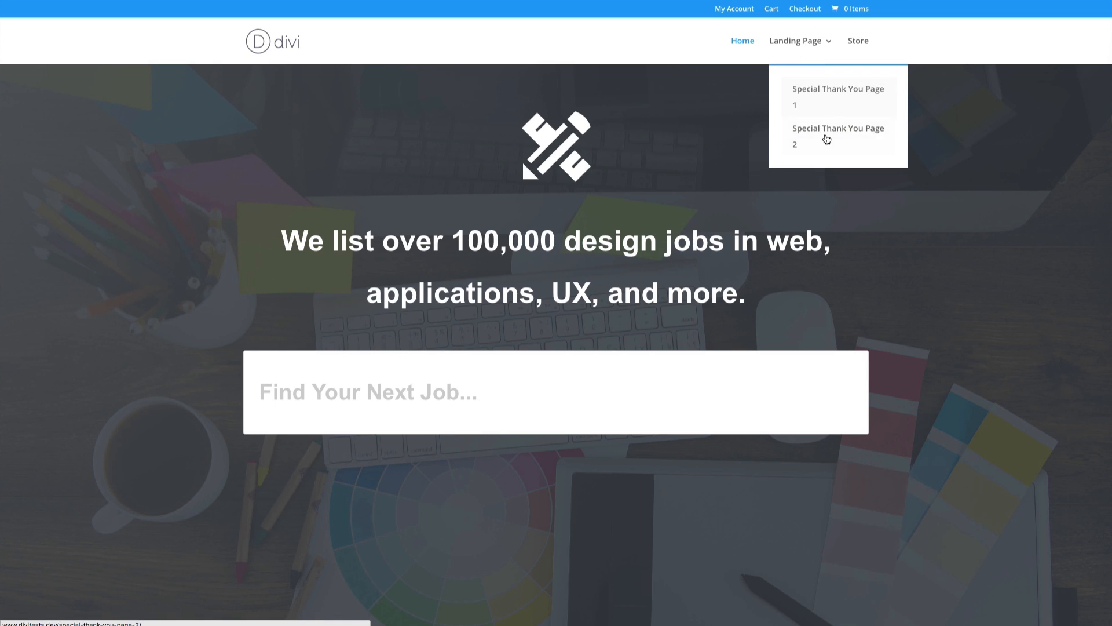
pyautogui.moveTo(931, 48)
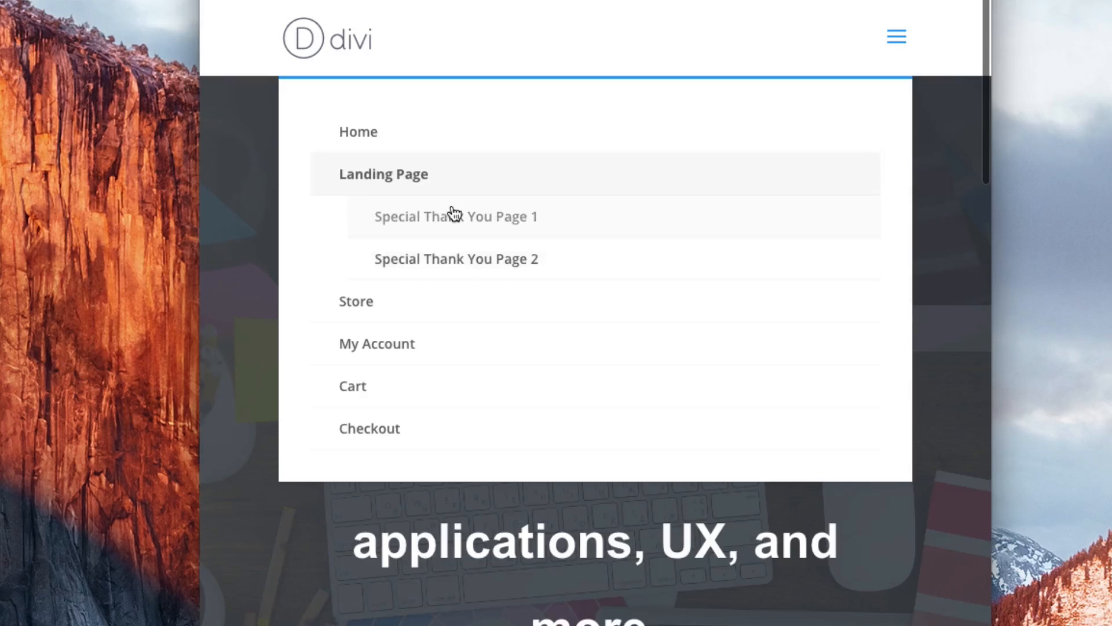
pyautogui.moveTo(462, 244)
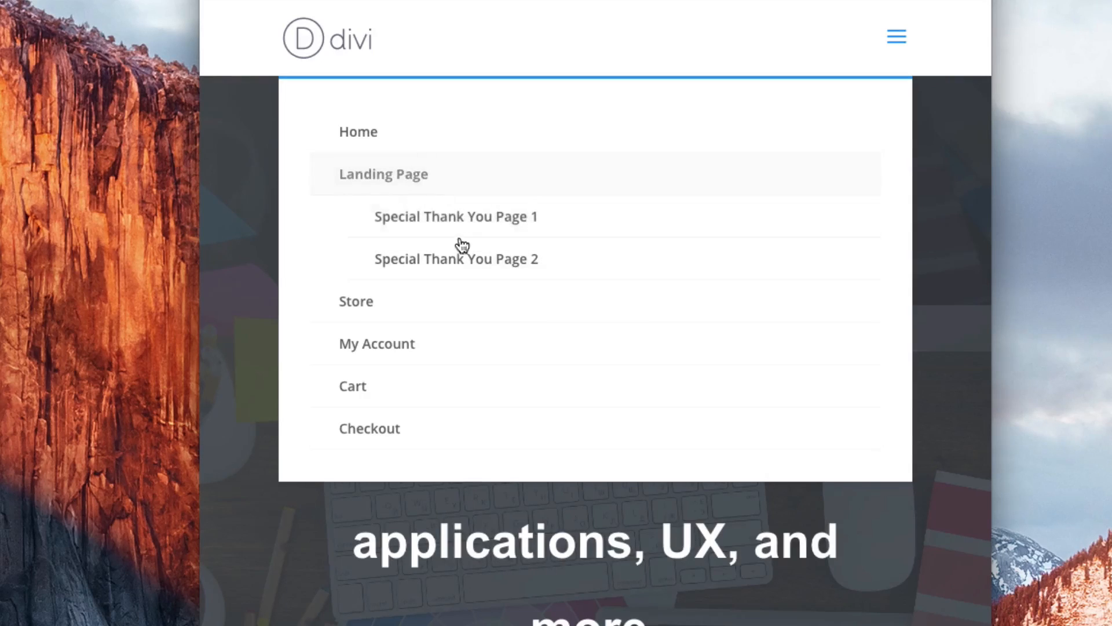
pyautogui.moveTo(939, 208)
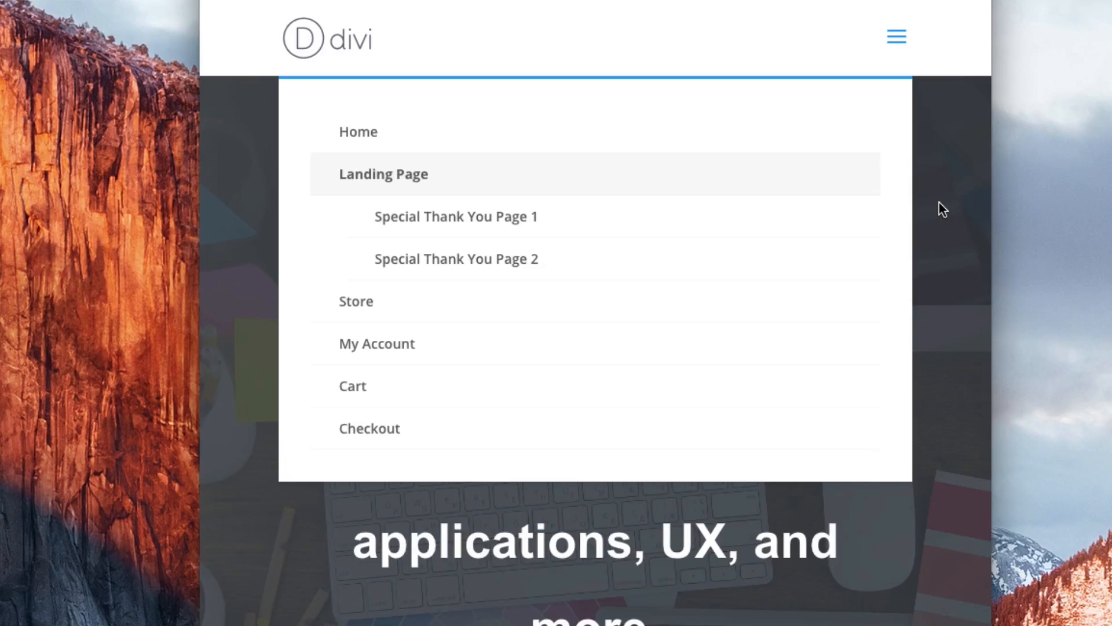
pyautogui.moveTo(560, 340)
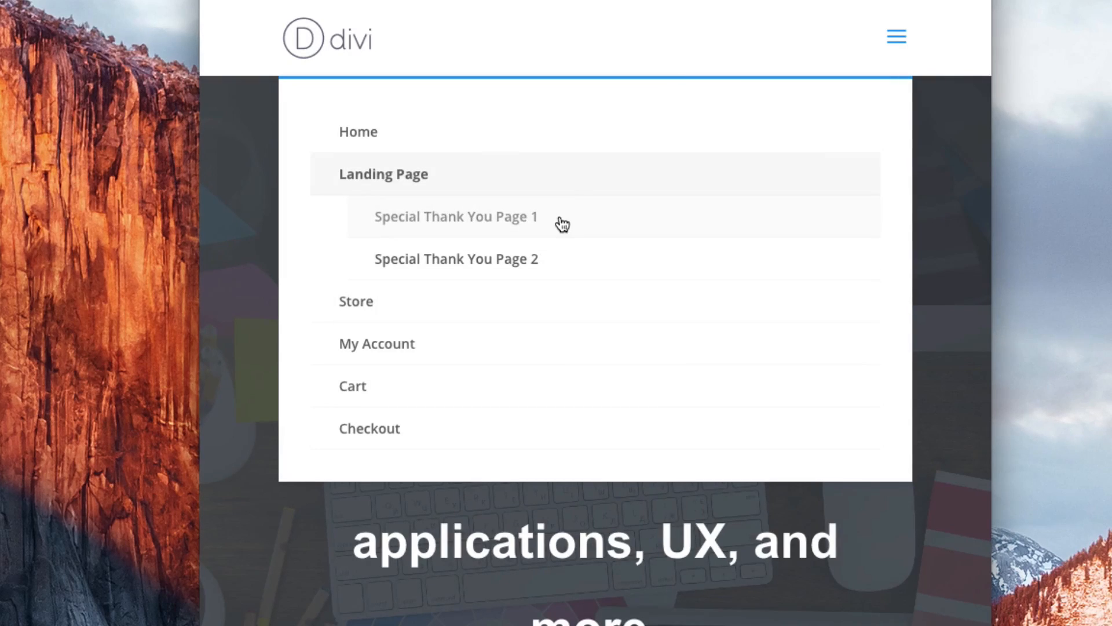
pyautogui.moveTo(424, 191)
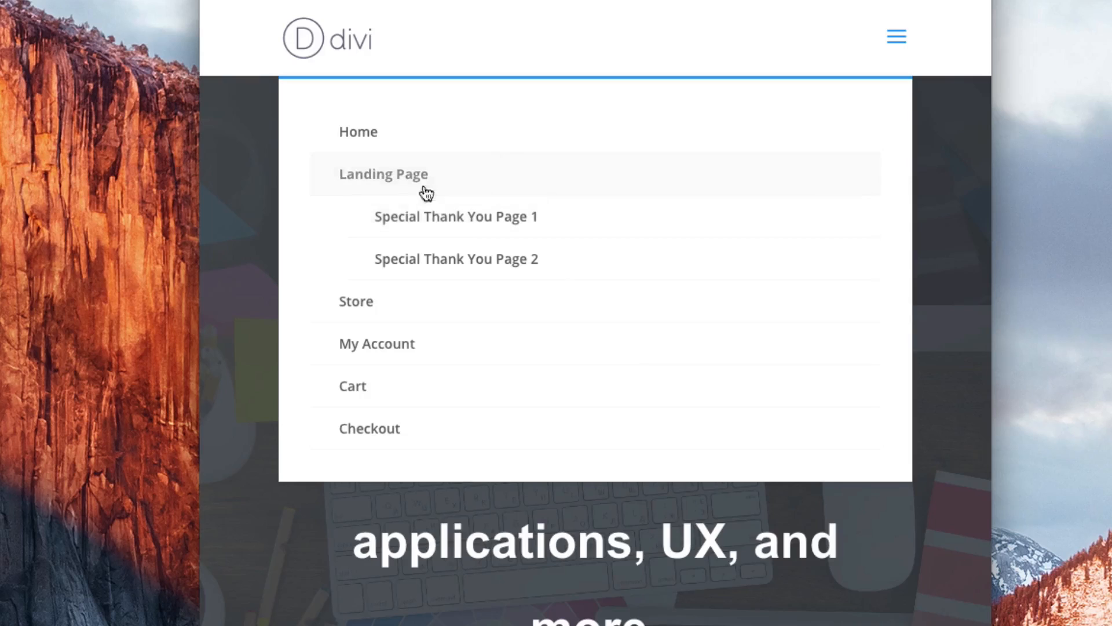
pyautogui.moveTo(443, 243)
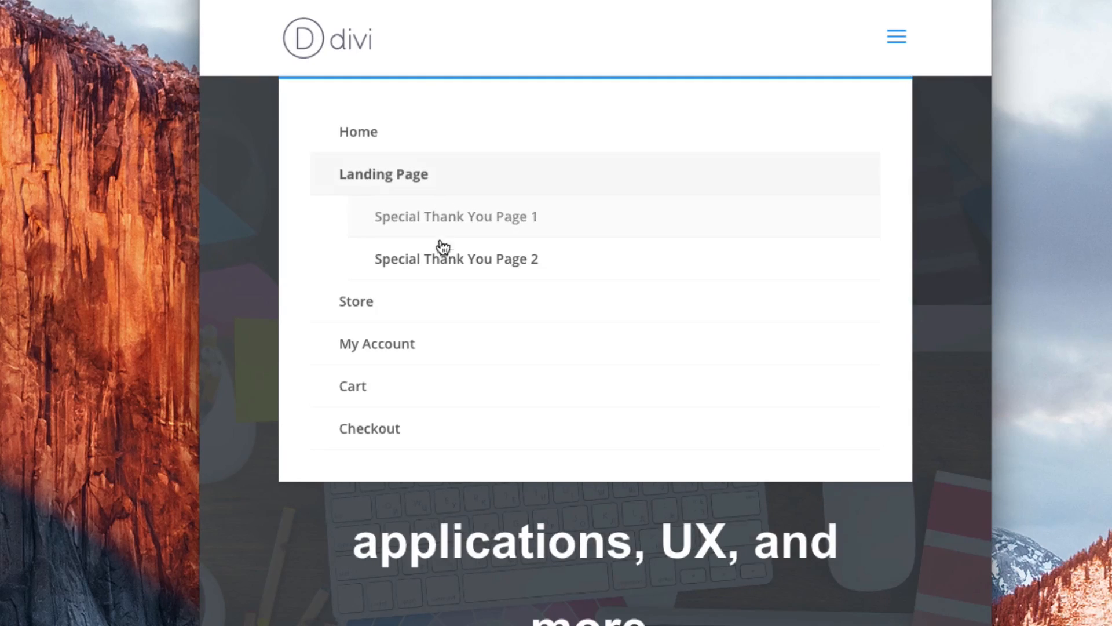
pyautogui.moveTo(619, 270)
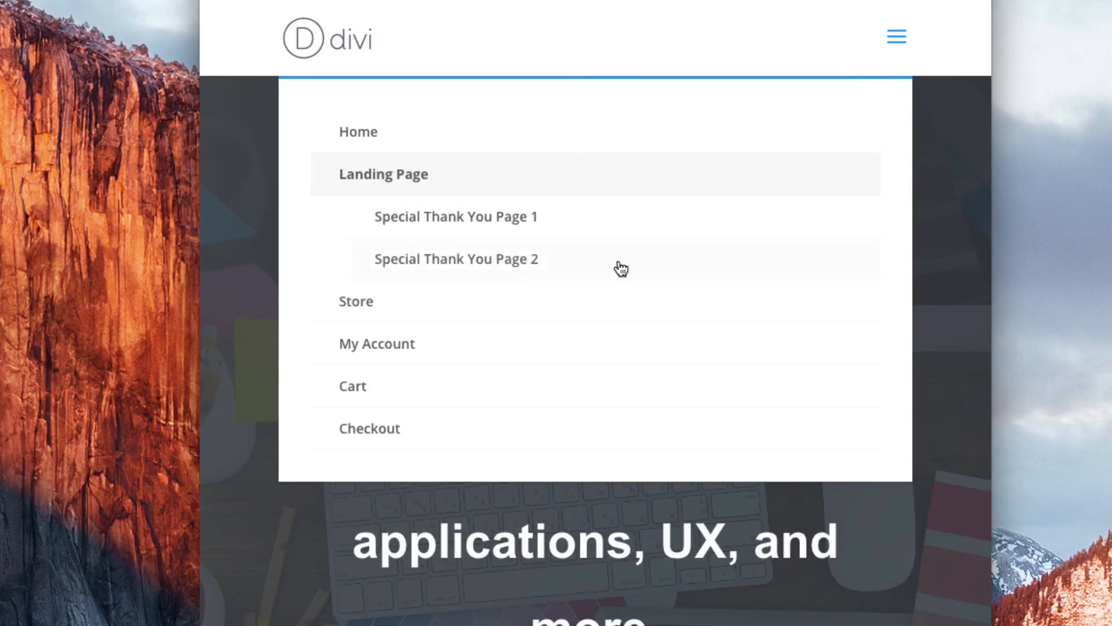
pyautogui.moveTo(687, 294)
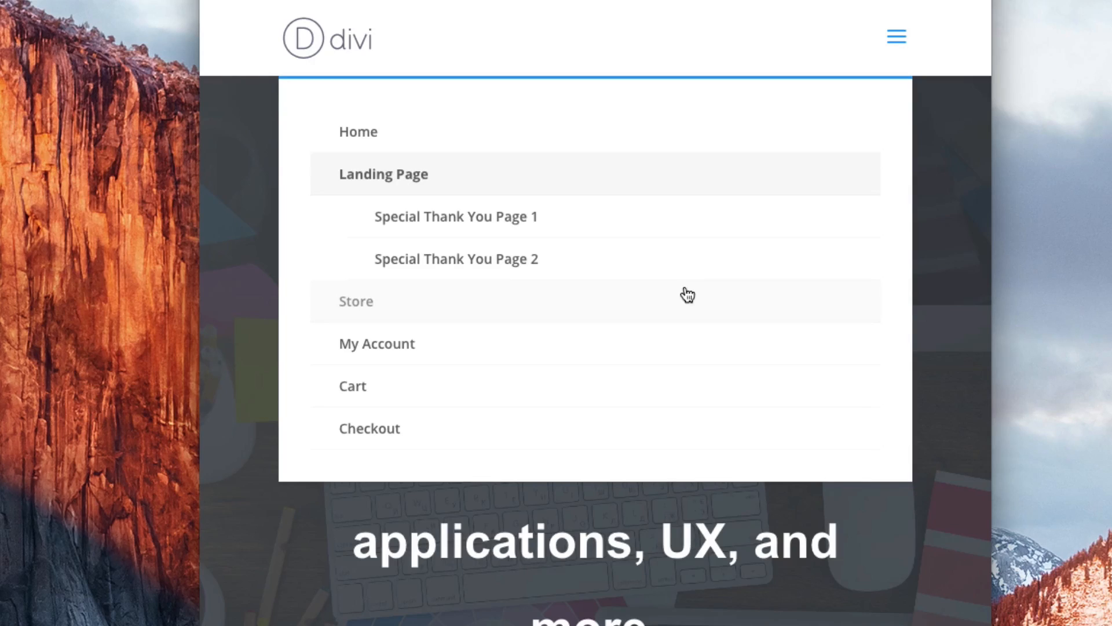
pyautogui.moveTo(885, 180)
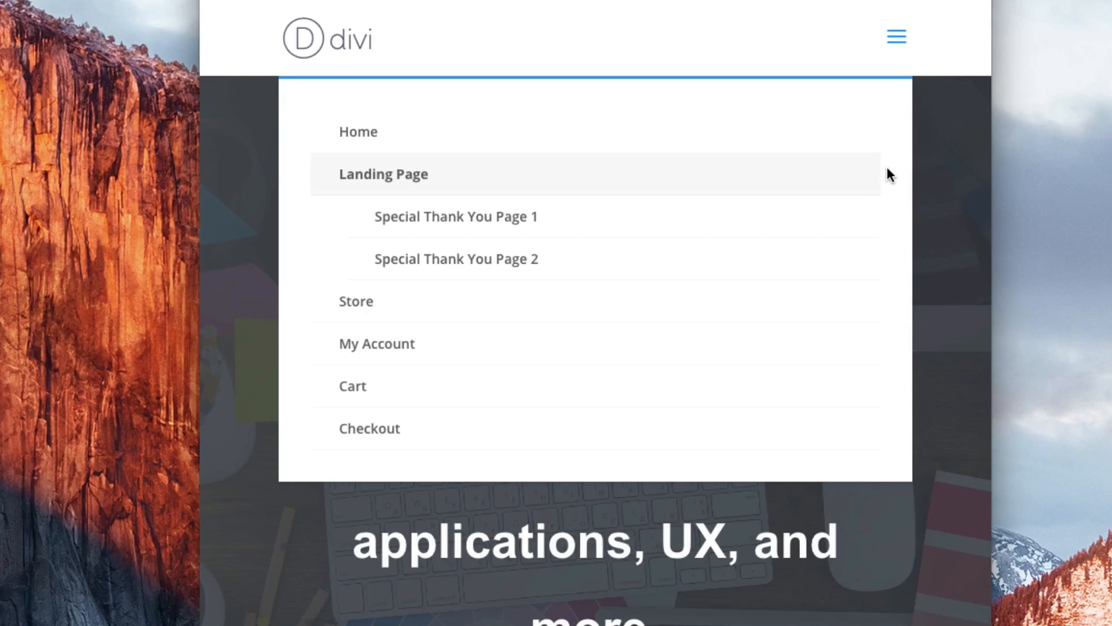
pyautogui.scroll(-3)
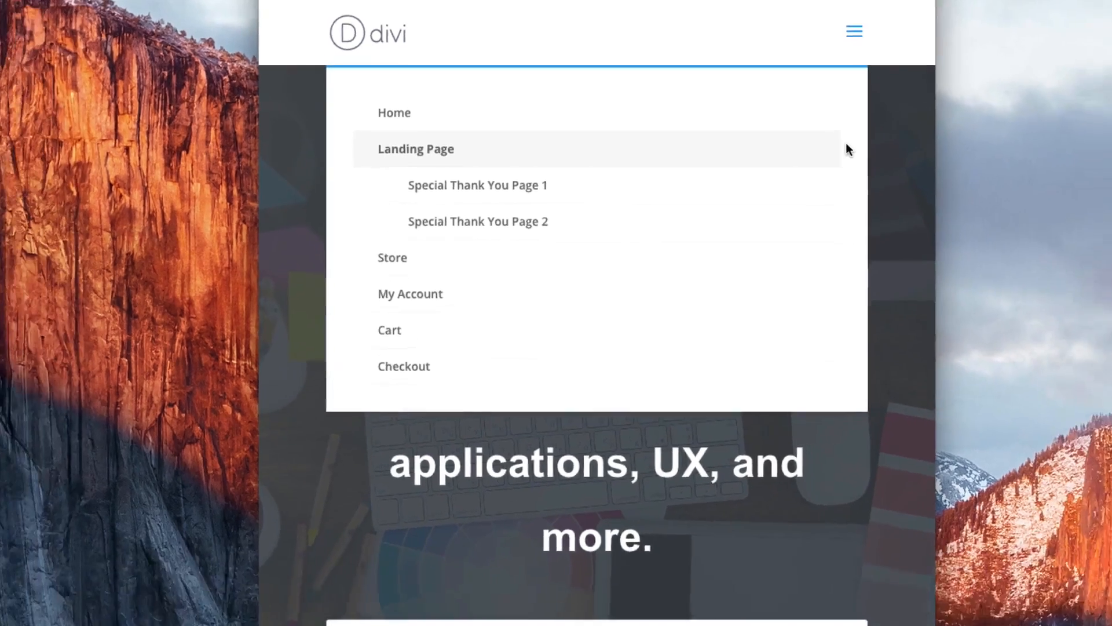
pyautogui.scroll(-3)
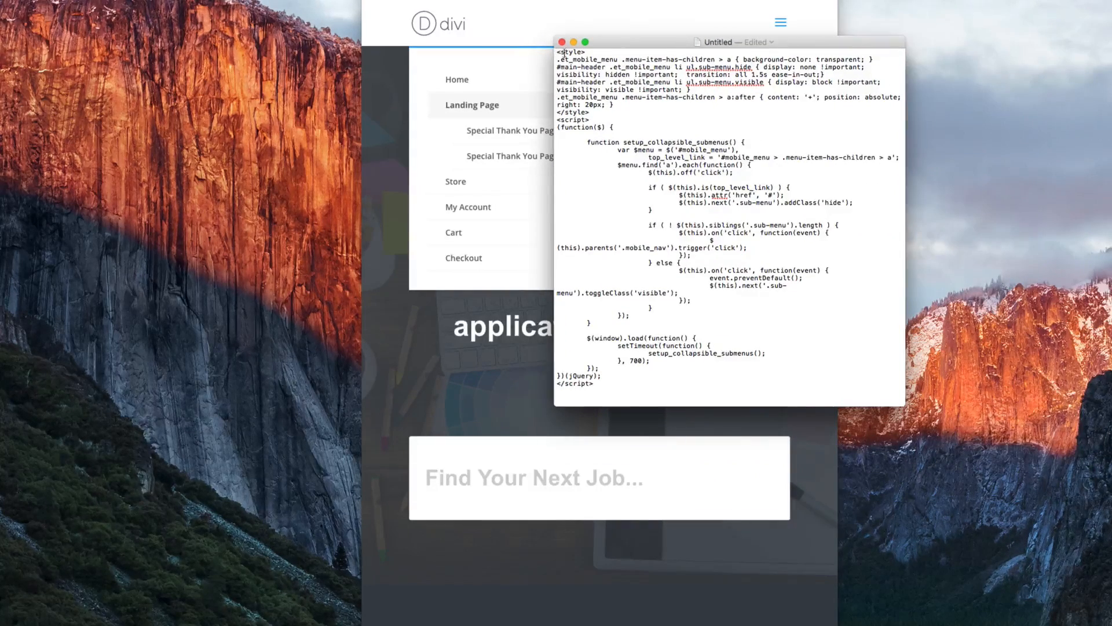
# Step: Select the full CSS and jQuery collapsible sub-menu snippet in TextEdit
pyautogui.press('cmd+a')
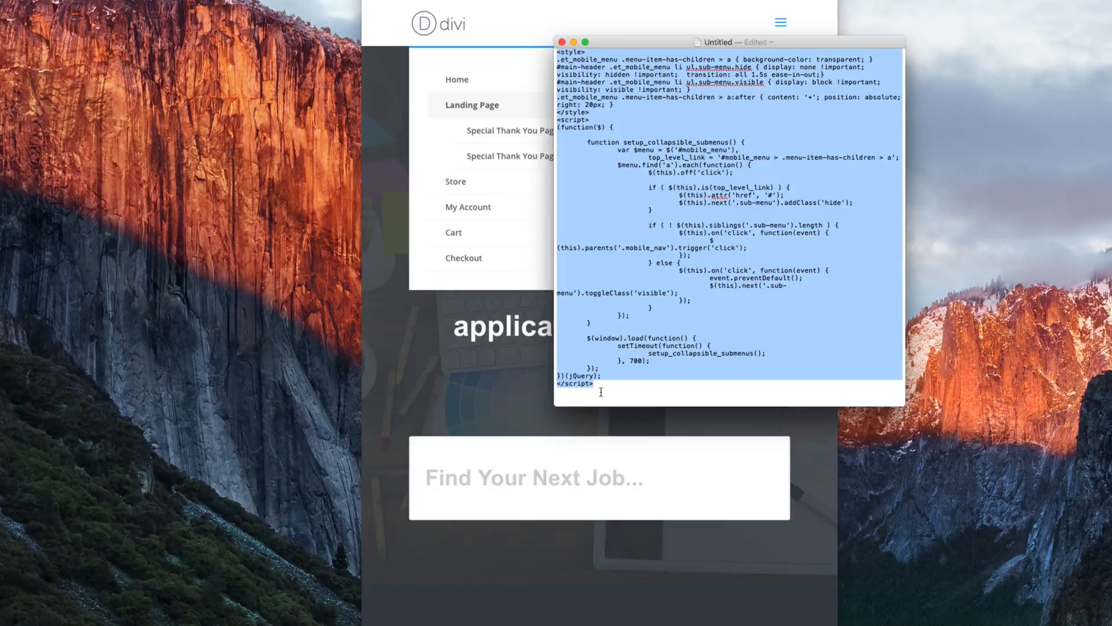
pyautogui.moveTo(717, 42); pyautogui.dragTo(950, 44)
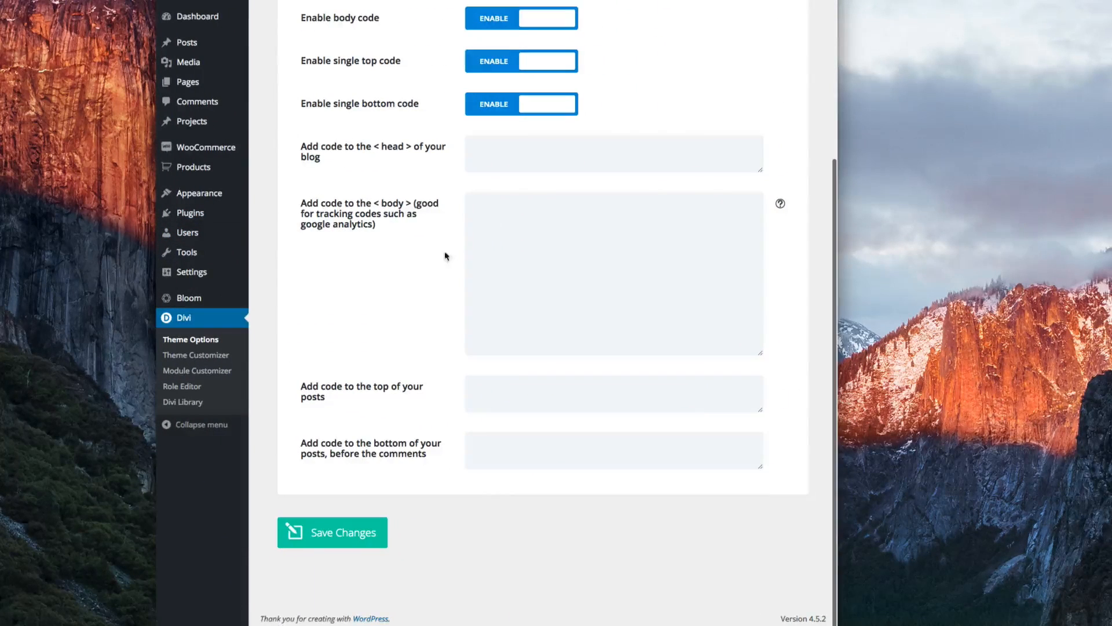
pyautogui.moveTo(188, 332)
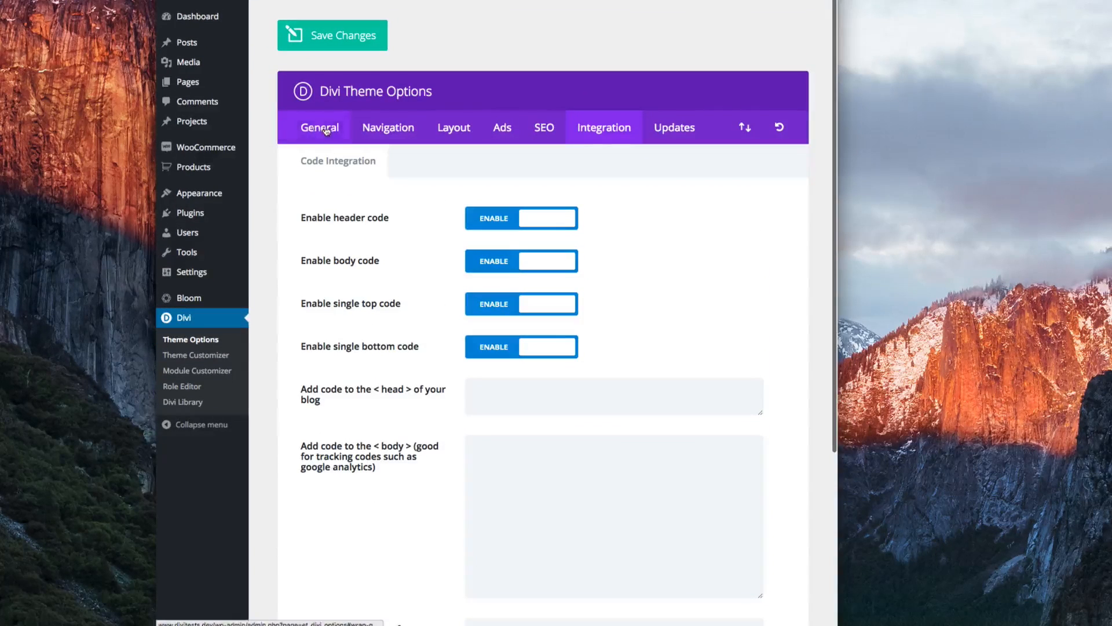
pyautogui.moveTo(611, 131)
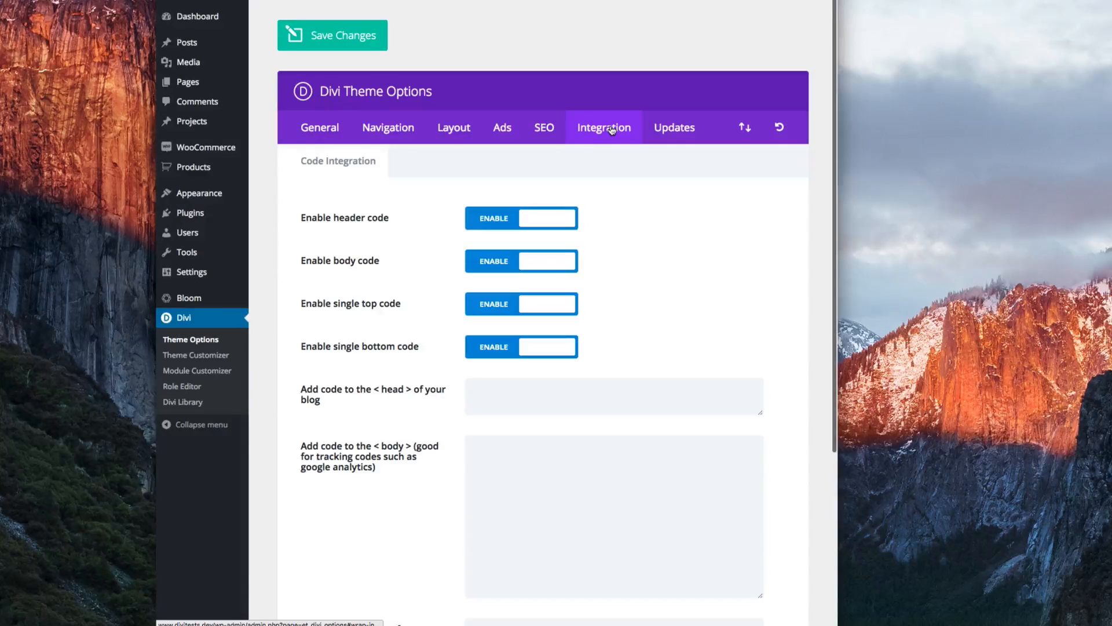
pyautogui.scroll(-3)
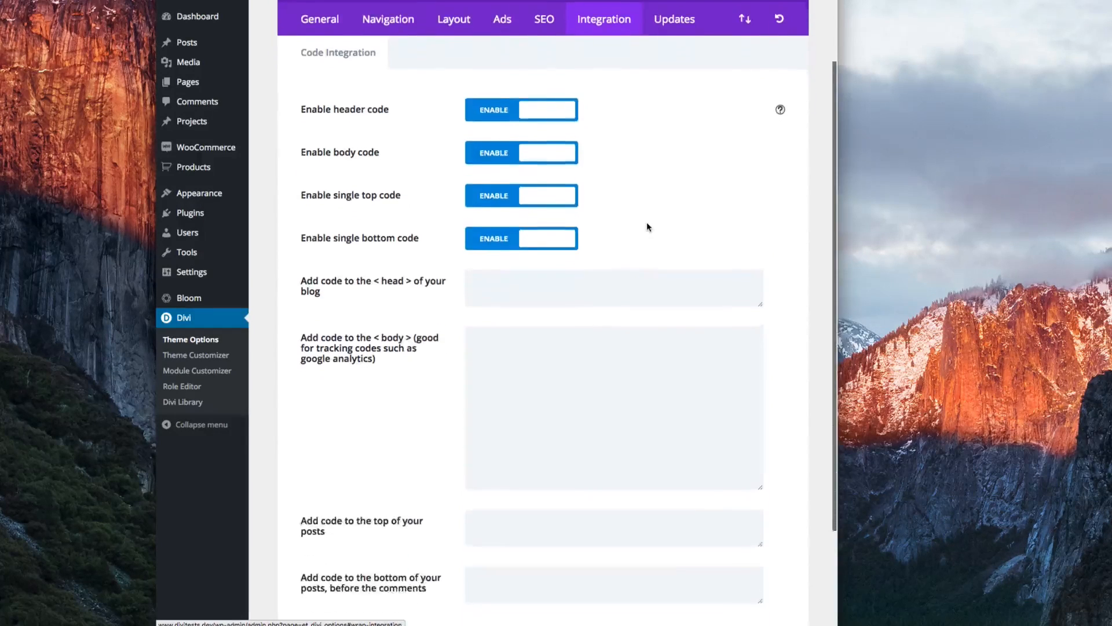
pyautogui.scroll(-3)
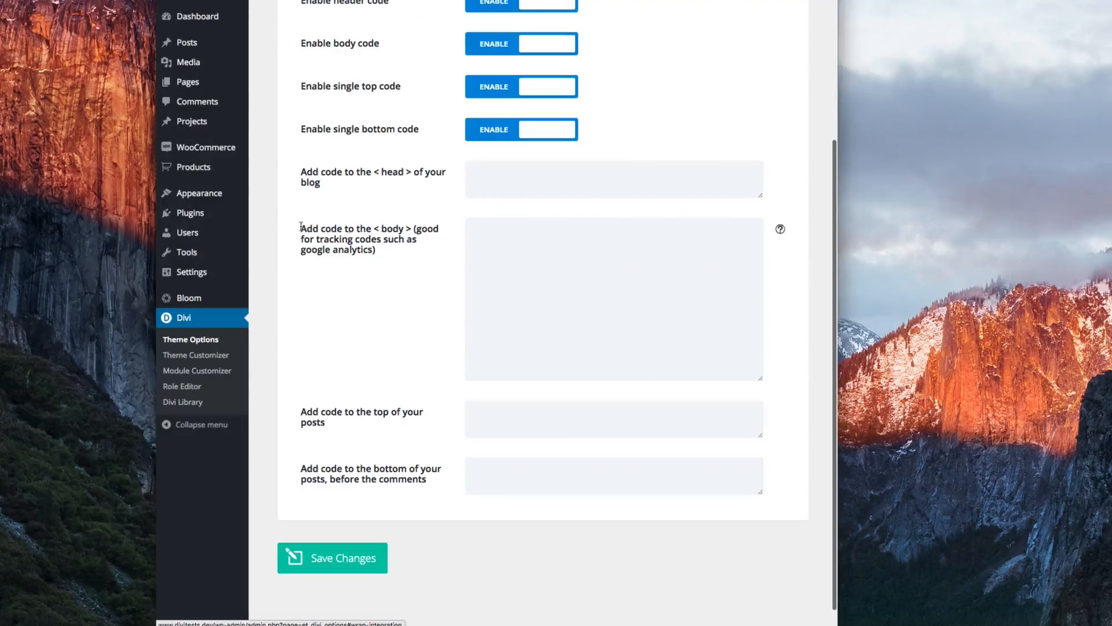
pyautogui.moveTo(440, 247)
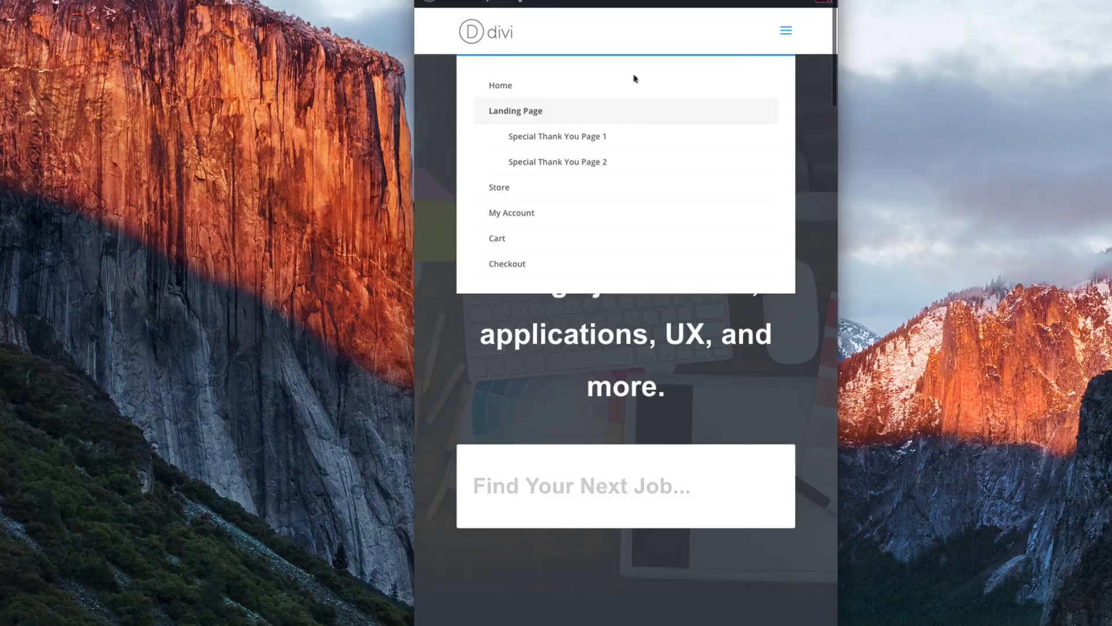
pyautogui.moveTo(785, 31)
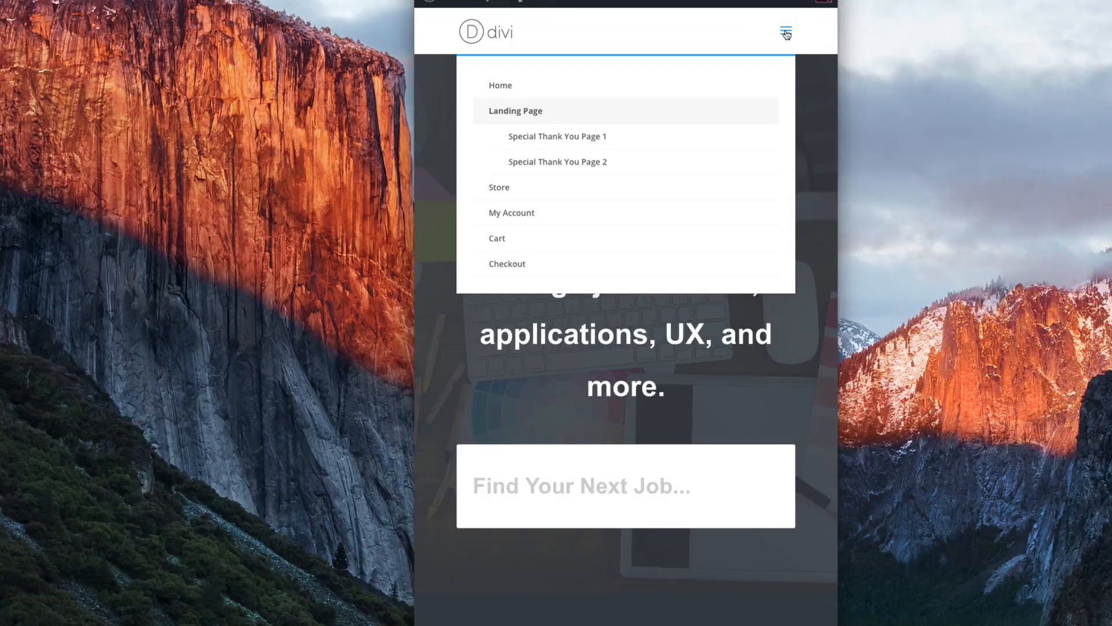
# Step: Reopen the mobile menu and expand Landing Page to show its two thank-you pages
pyautogui.click(786, 31)
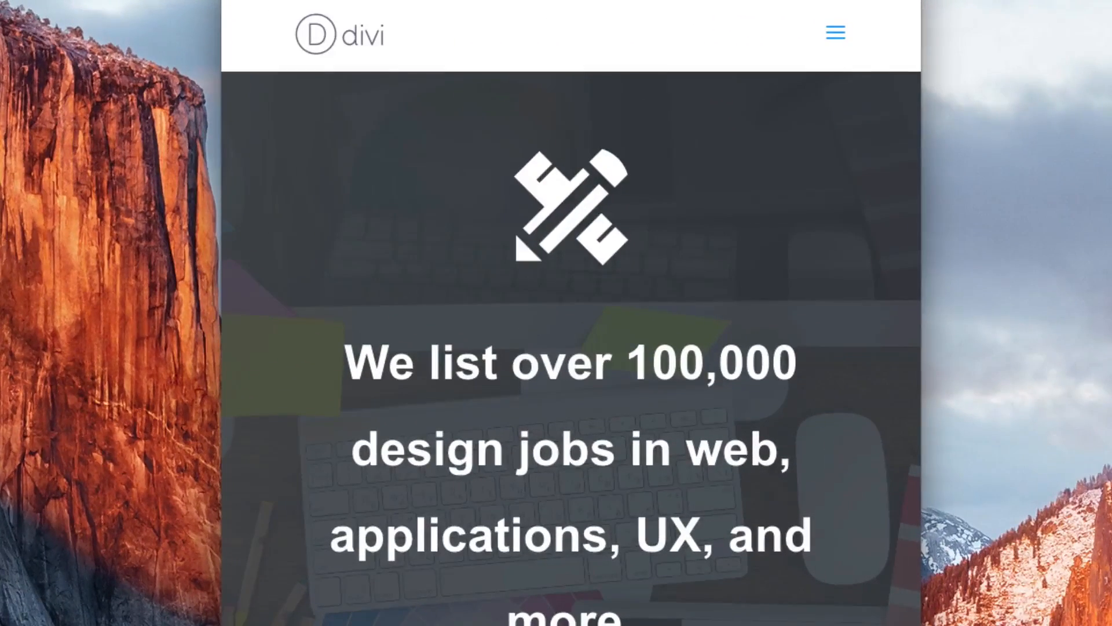
pyautogui.click(835, 30)
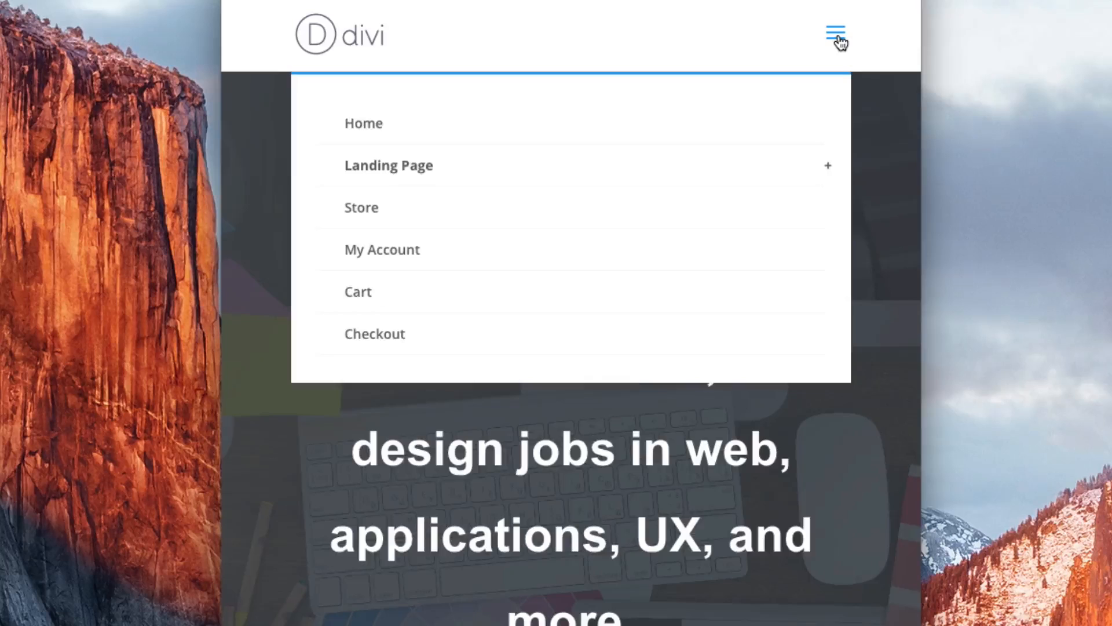
pyautogui.moveTo(843, 179)
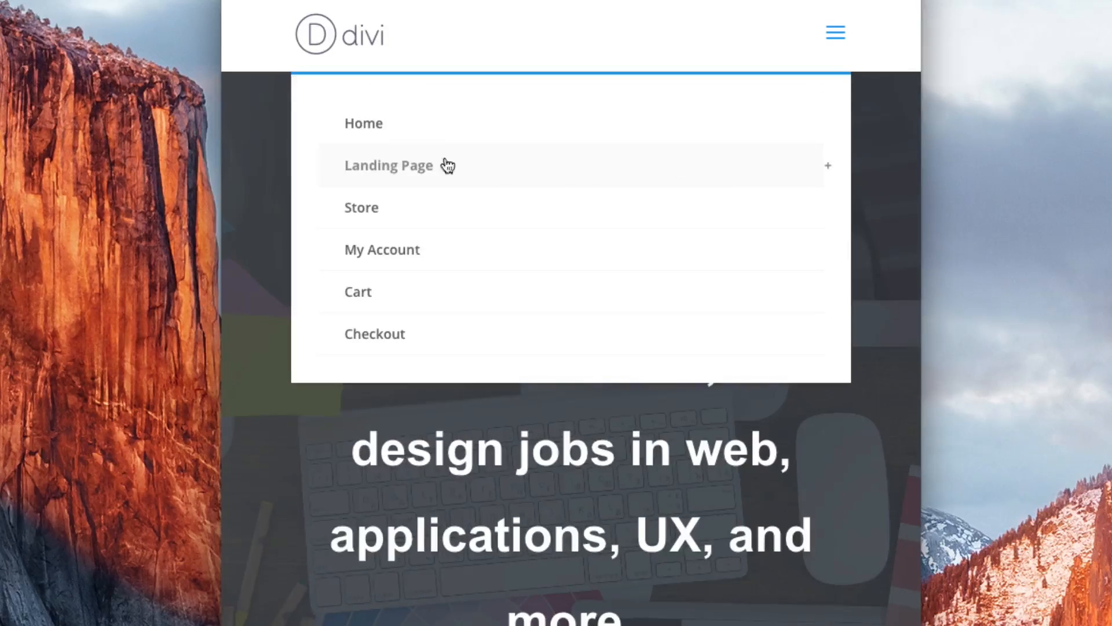
pyautogui.moveTo(552, 181)
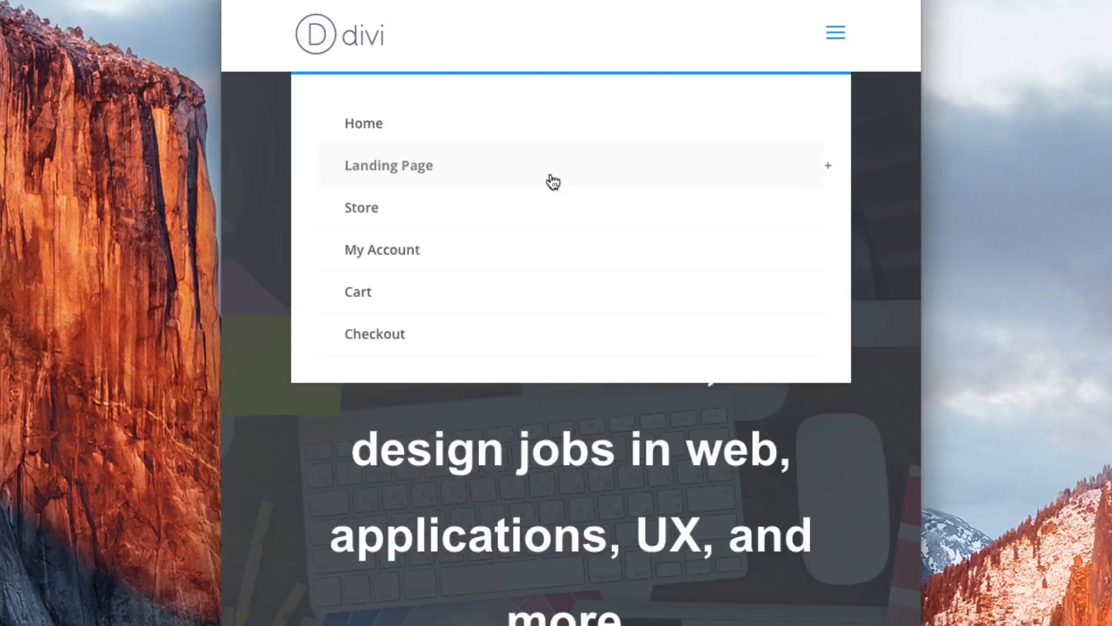
pyautogui.click(827, 166)
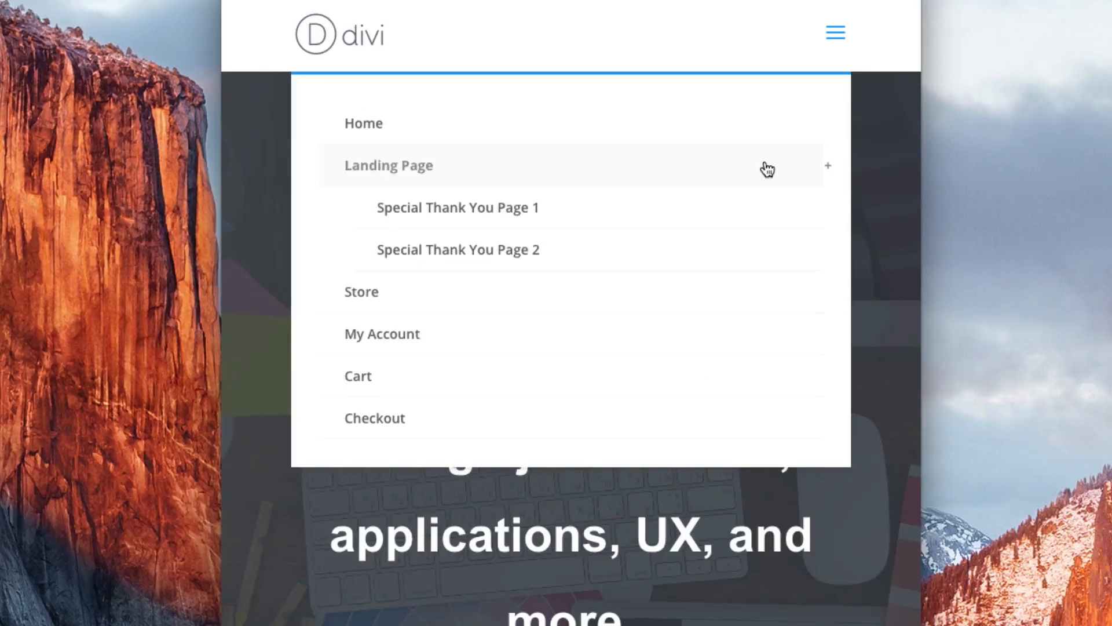
pyautogui.moveTo(648, 216)
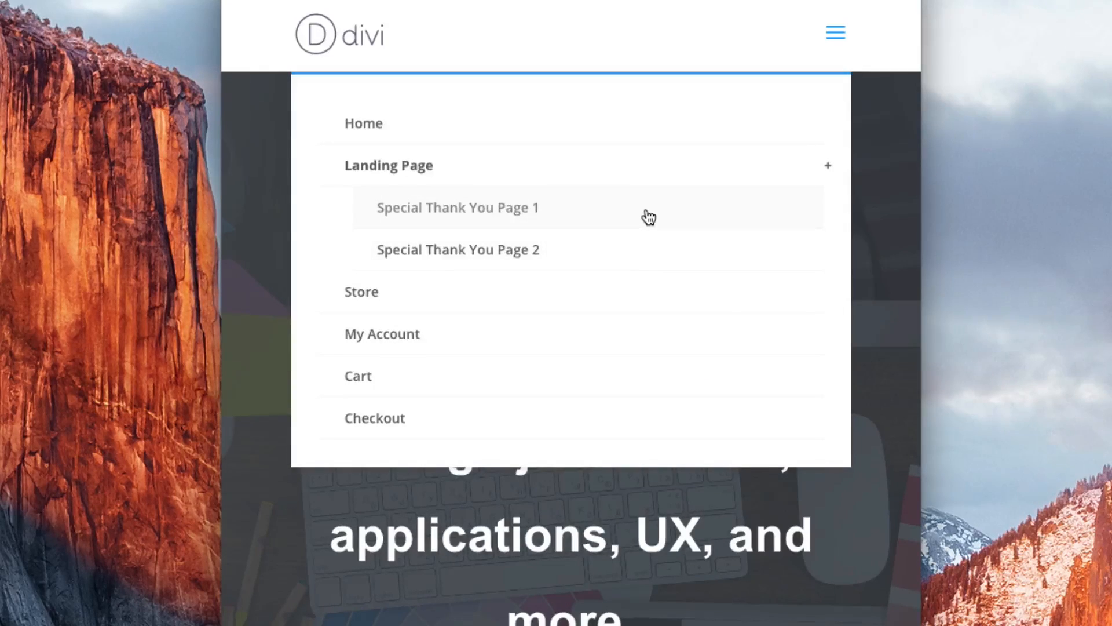